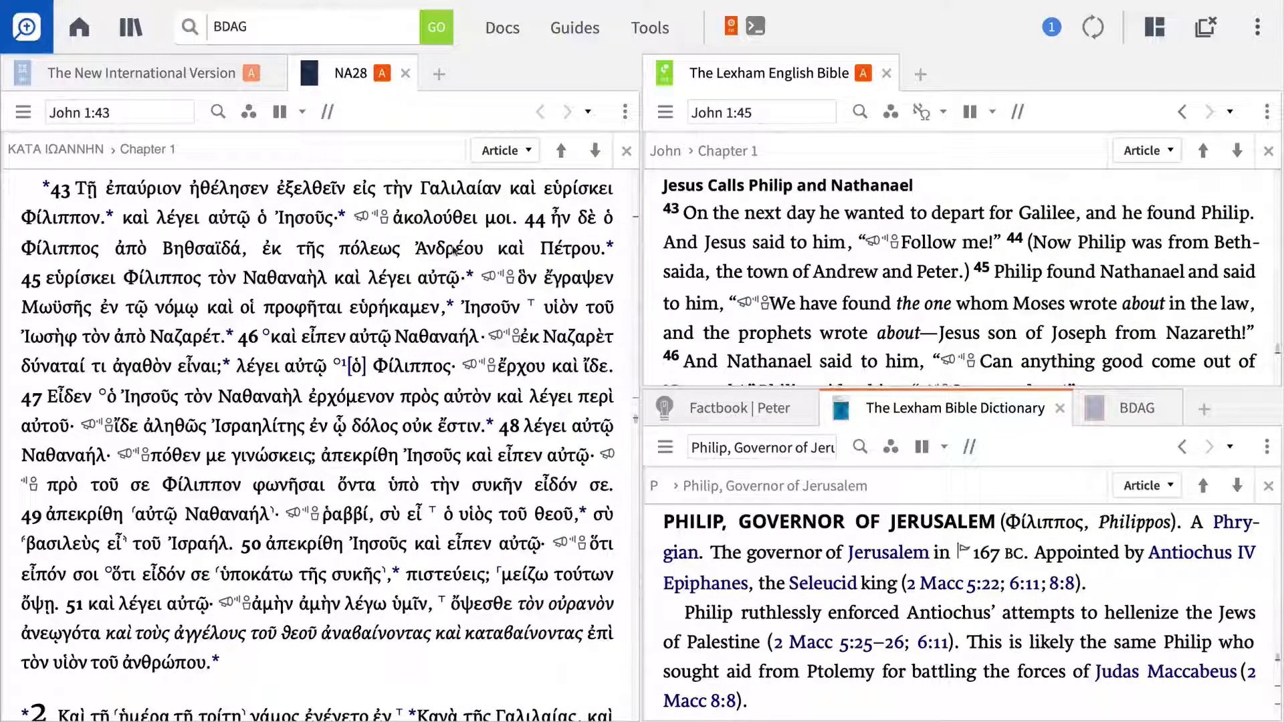
Step: Show the BDAG lexicon entry for Ἀνδρέας (Andrew) beside the linked Bibles
{"action": "left_click", "coordinate": [454, 249]}
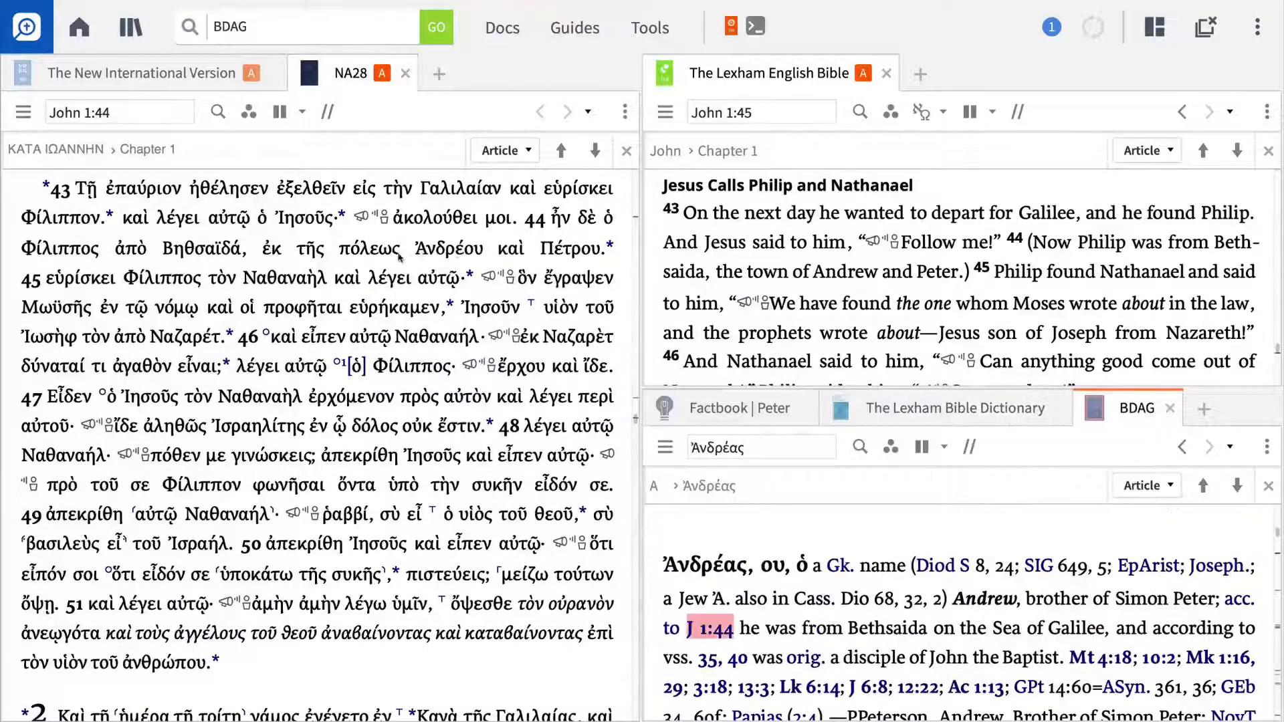
{"action": "left_click", "coordinate": [365, 249]}
{"action": "type", "text": "Close all"}
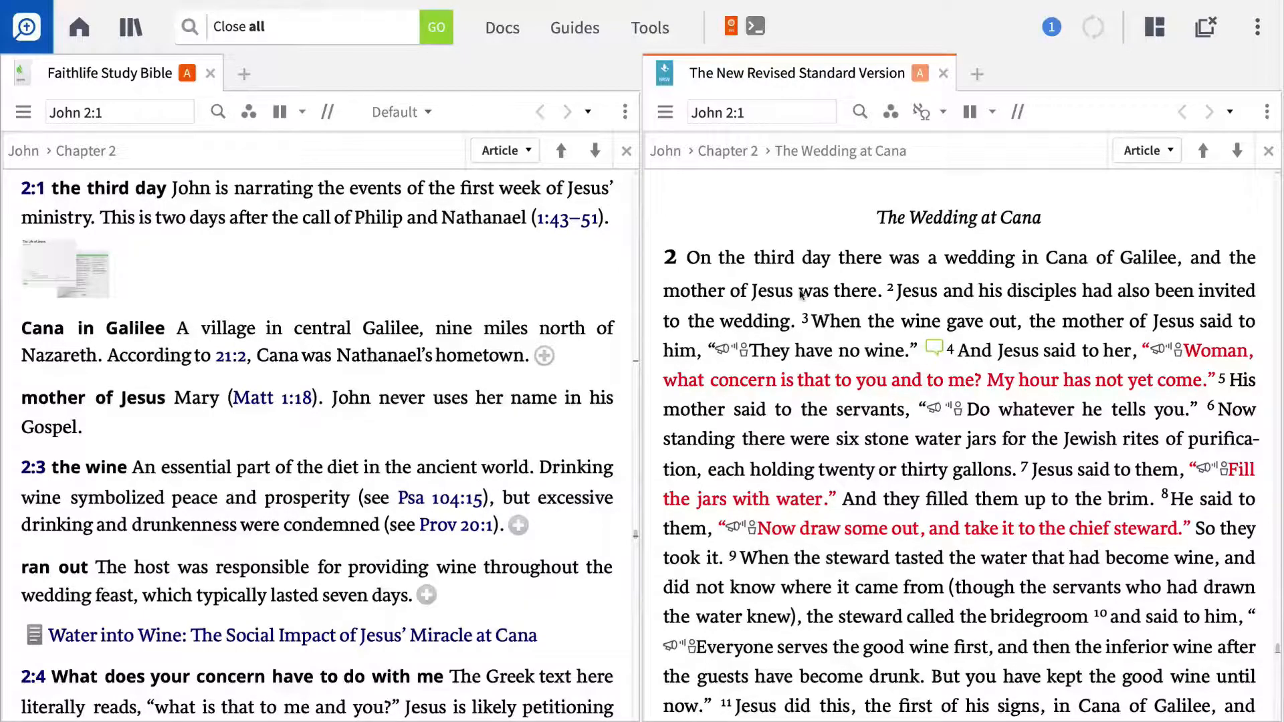
Step: Close all open panels with the 'Close all' command, leaving an empty workspace
{"action": "scroll", "scroll_direction": "down", "scroll_amount": 3}
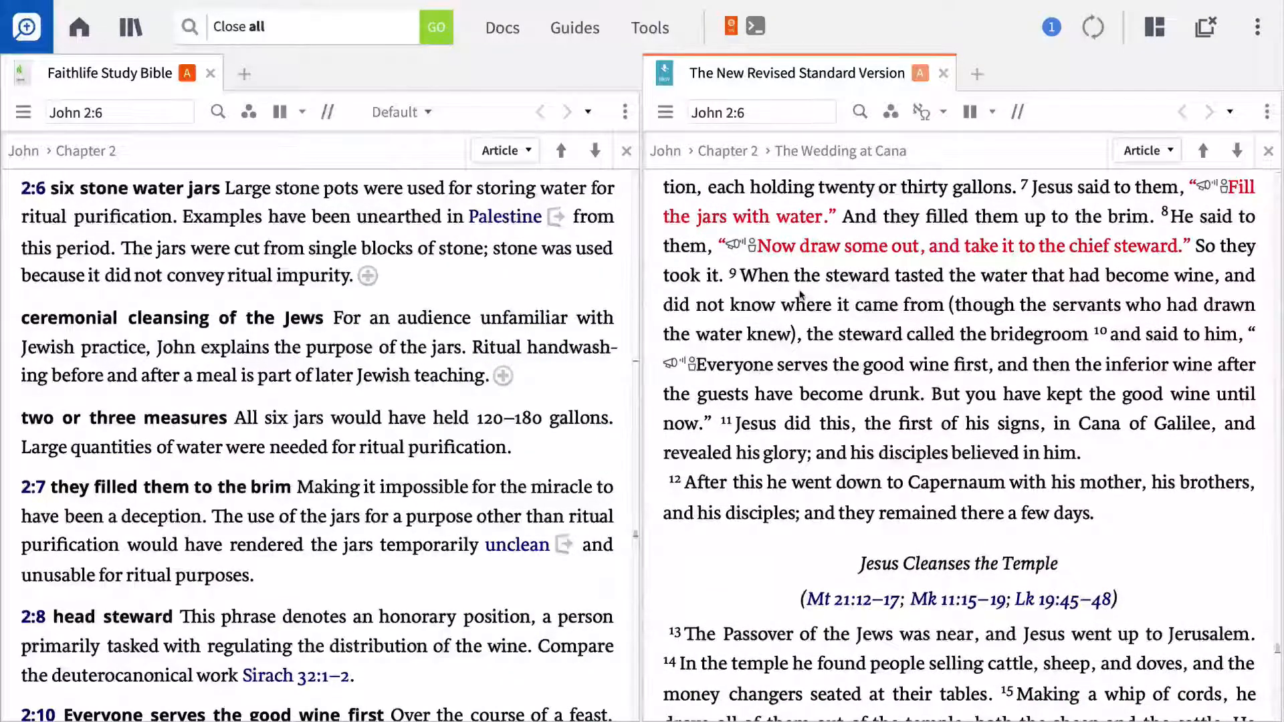
{"action": "left_click", "coordinate": [436, 27]}
{"action": "type", "text": "L"}
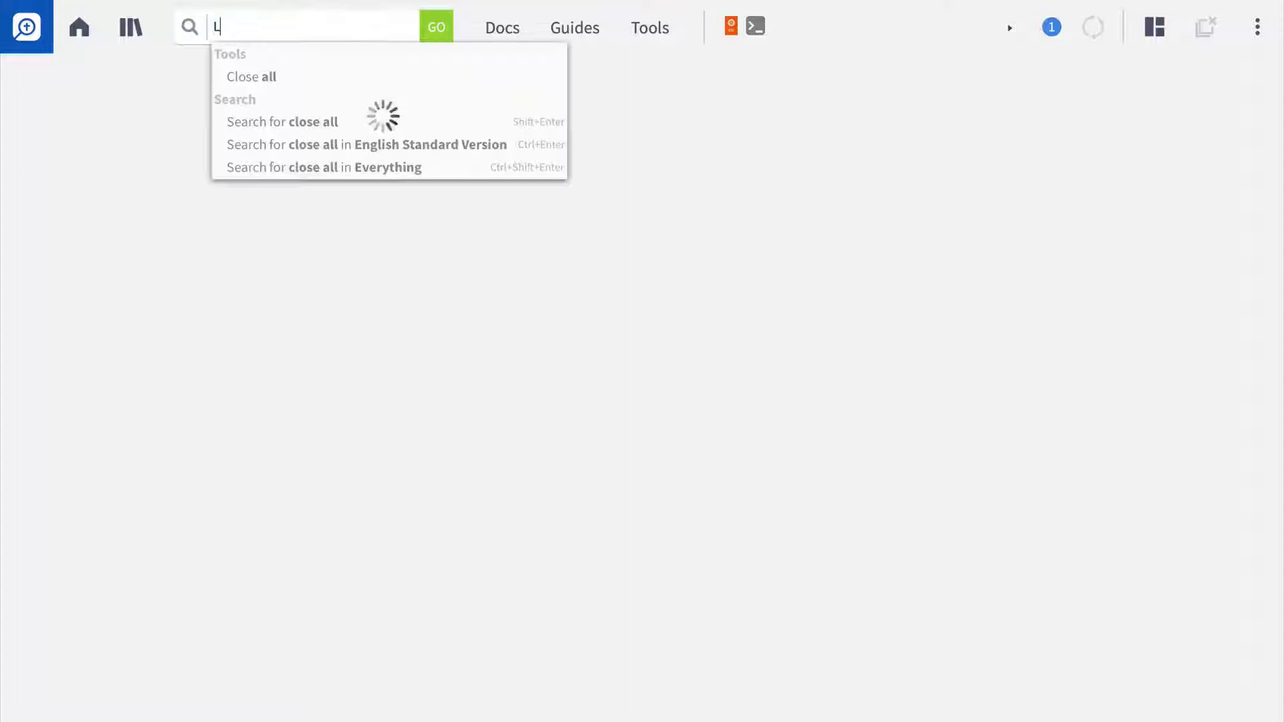
Step: Open the Lexham English Bible from the command box (LEB)
{"action": "type", "text": "EB"}
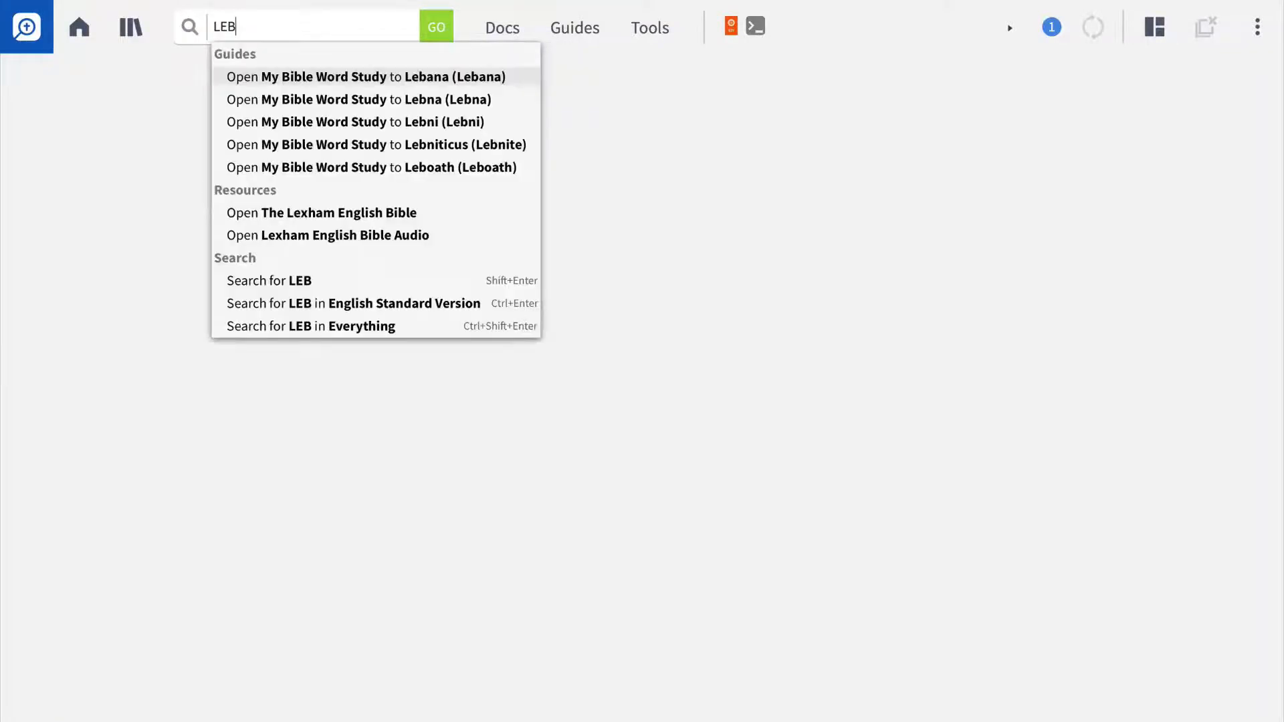
{"action": "mouse_move", "coordinate": [363, 187]}
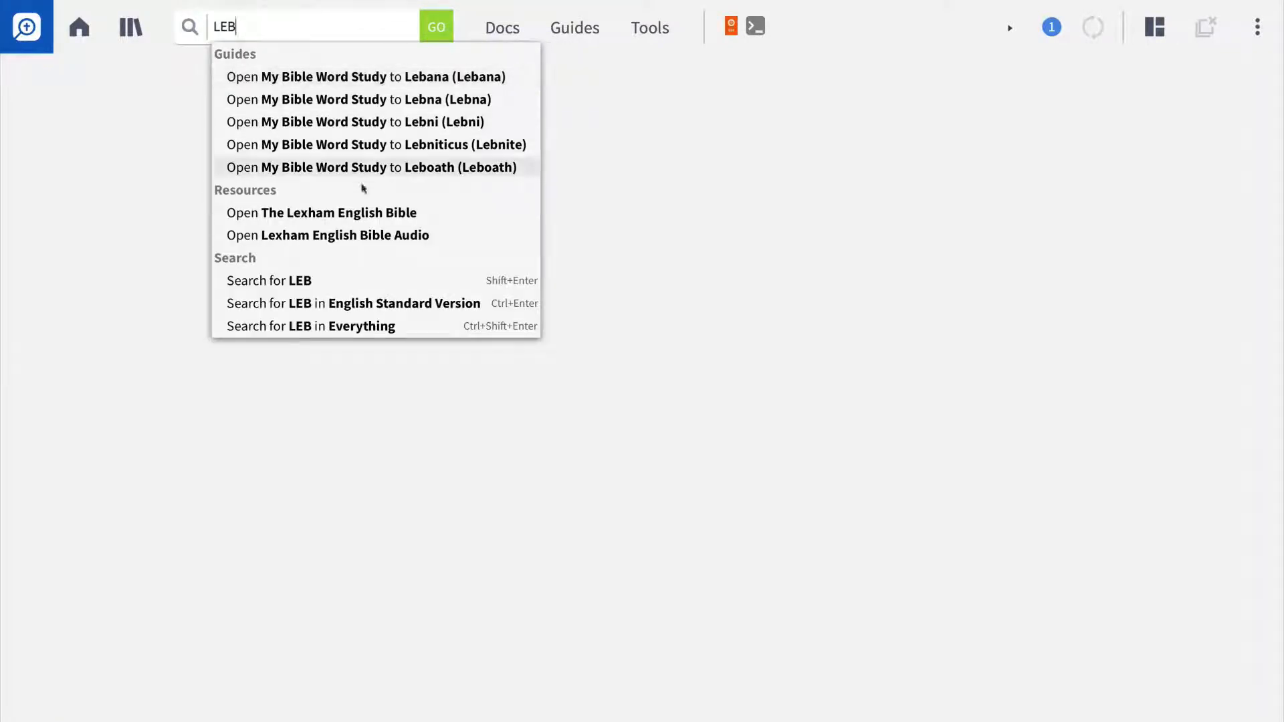
{"action": "left_click", "coordinate": [321, 213]}
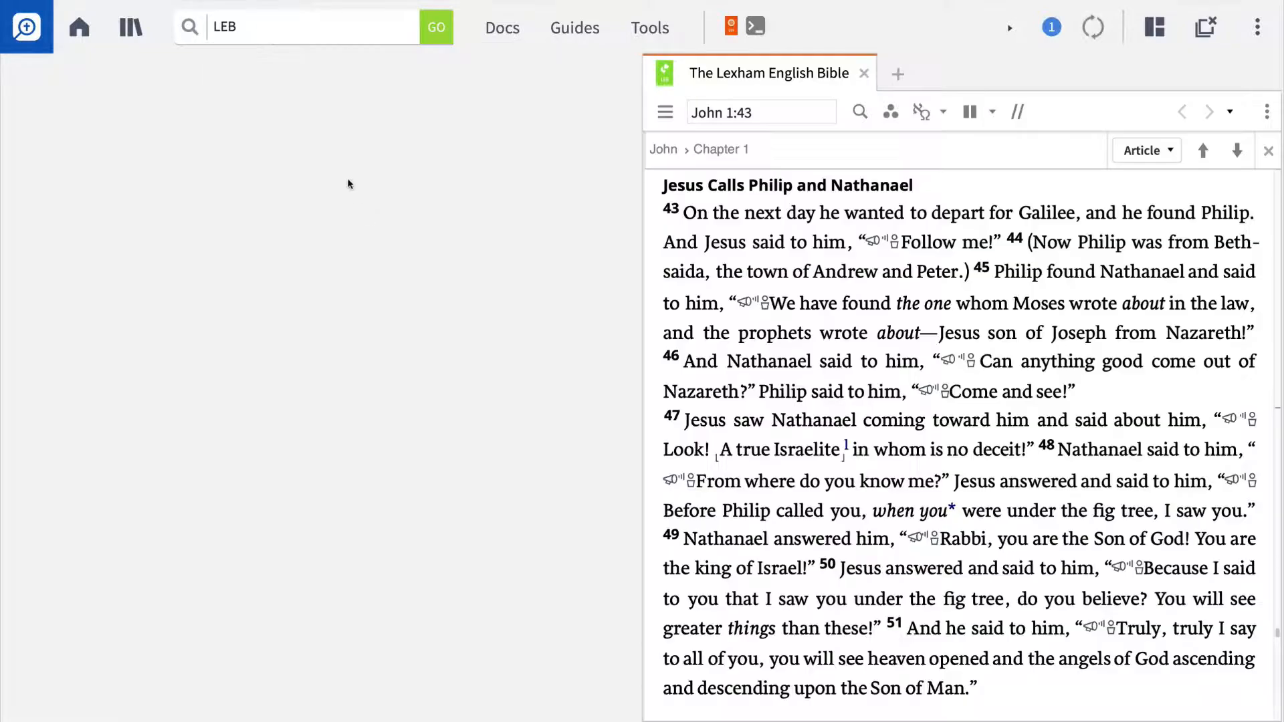
{"action": "type", "text": "Open The Lexham English Bible"}
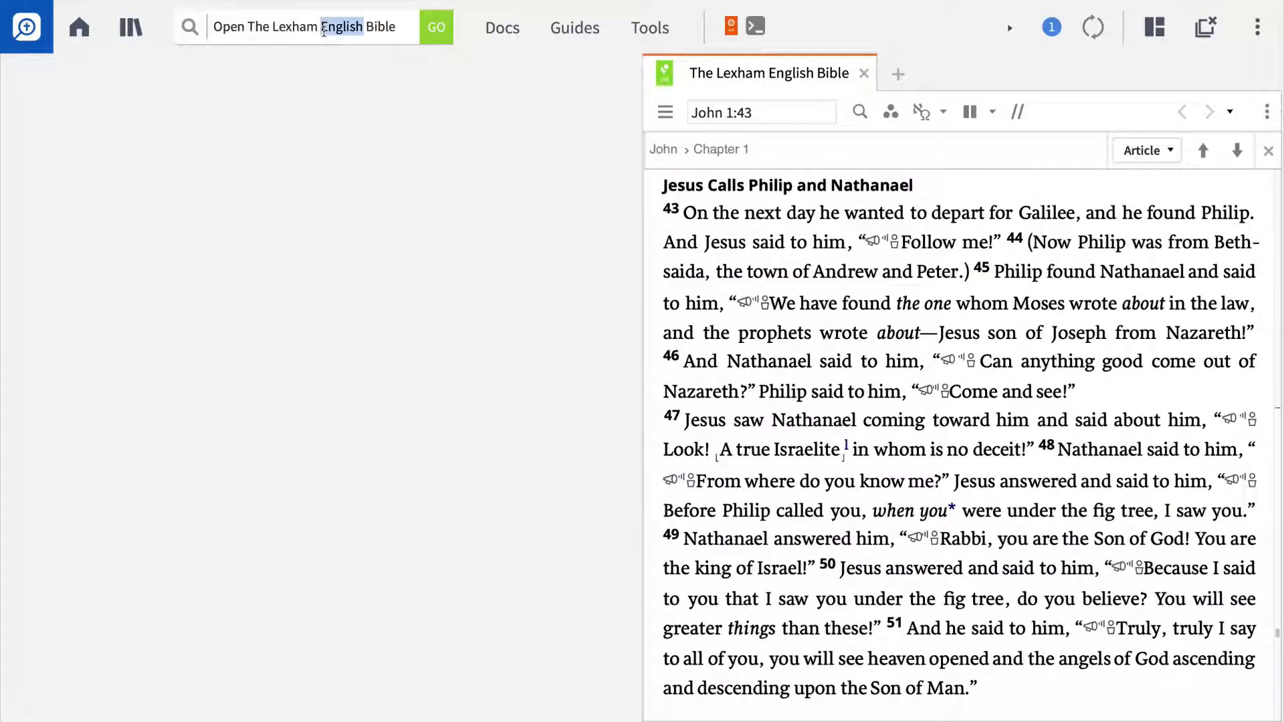
Step: Open the New International Version beside it from the command box (NIV)
{"action": "type", "text": "NI"}
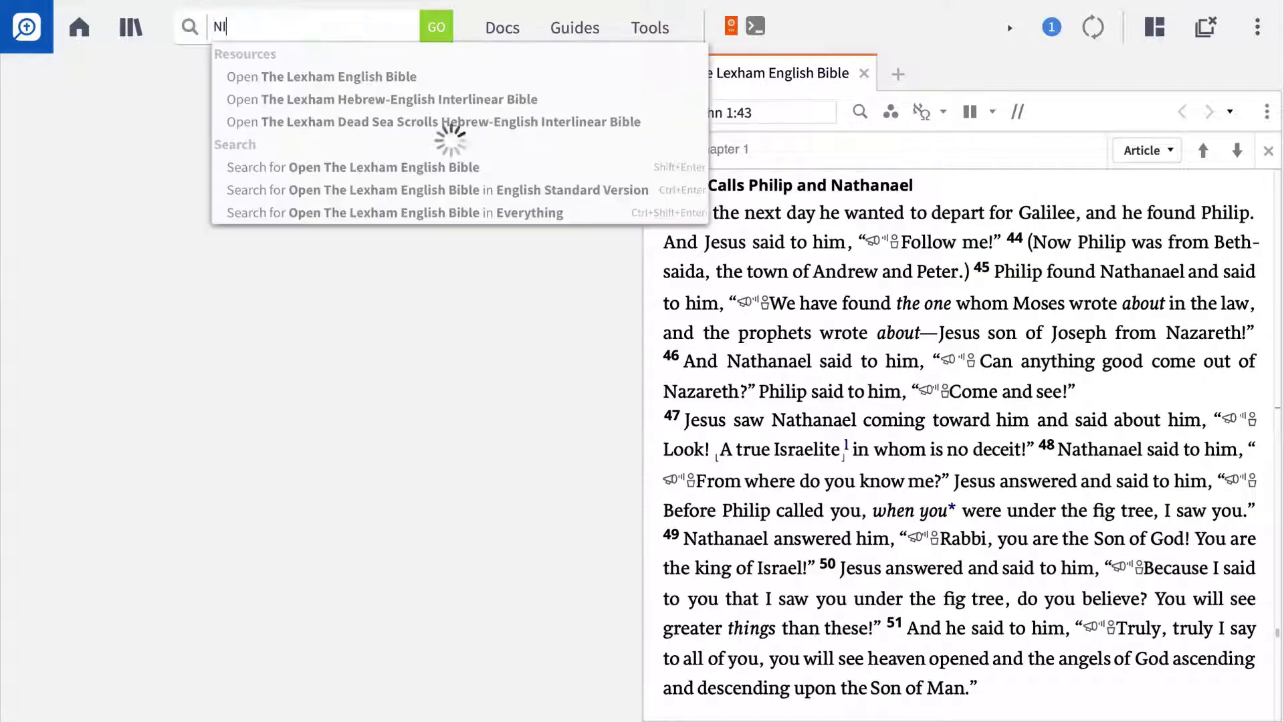
{"action": "type", "text": "IV"}
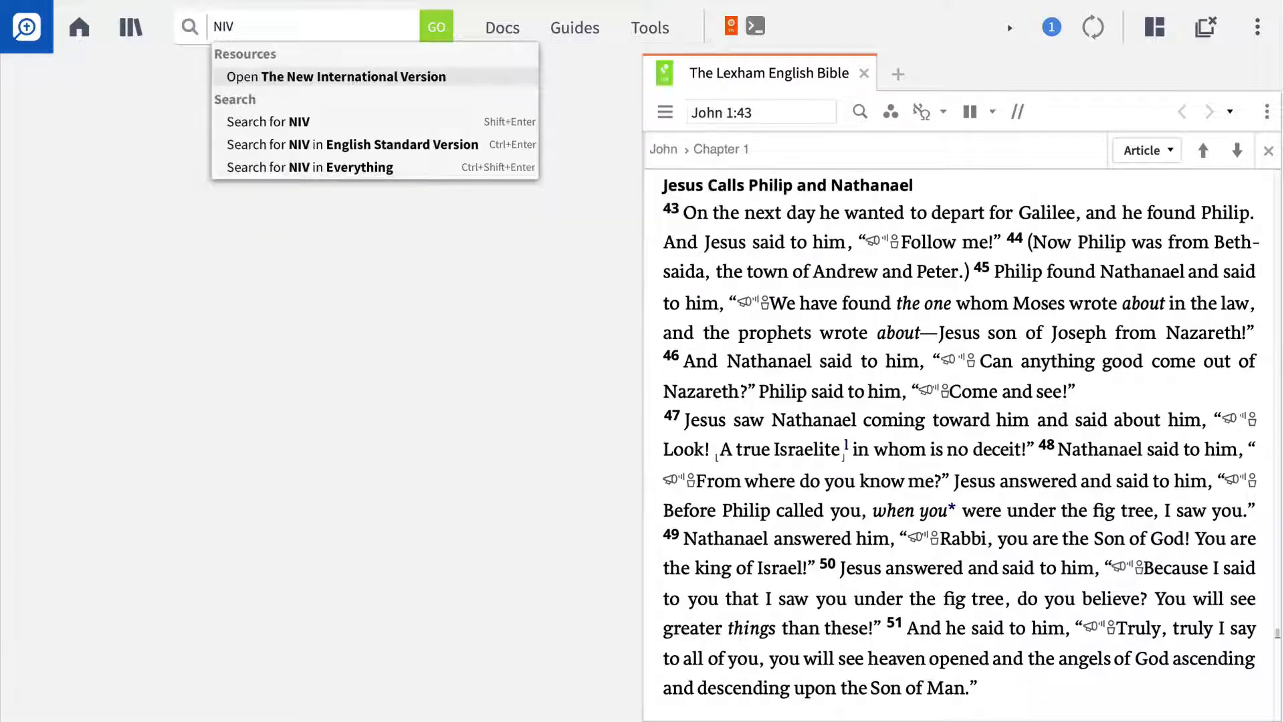
{"action": "left_click", "coordinate": [337, 76]}
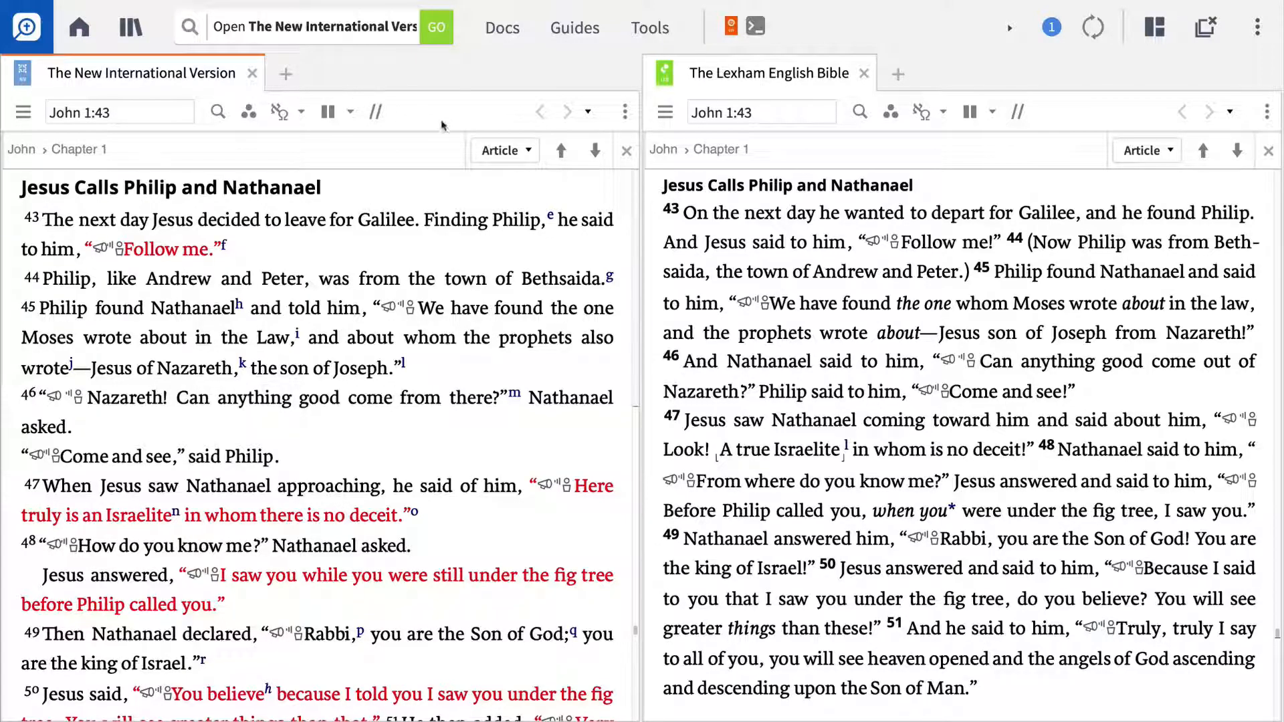
Step: Put both the NIV and the LEB panels in link set A and head toward John 1
{"action": "left_click", "coordinate": [624, 111]}
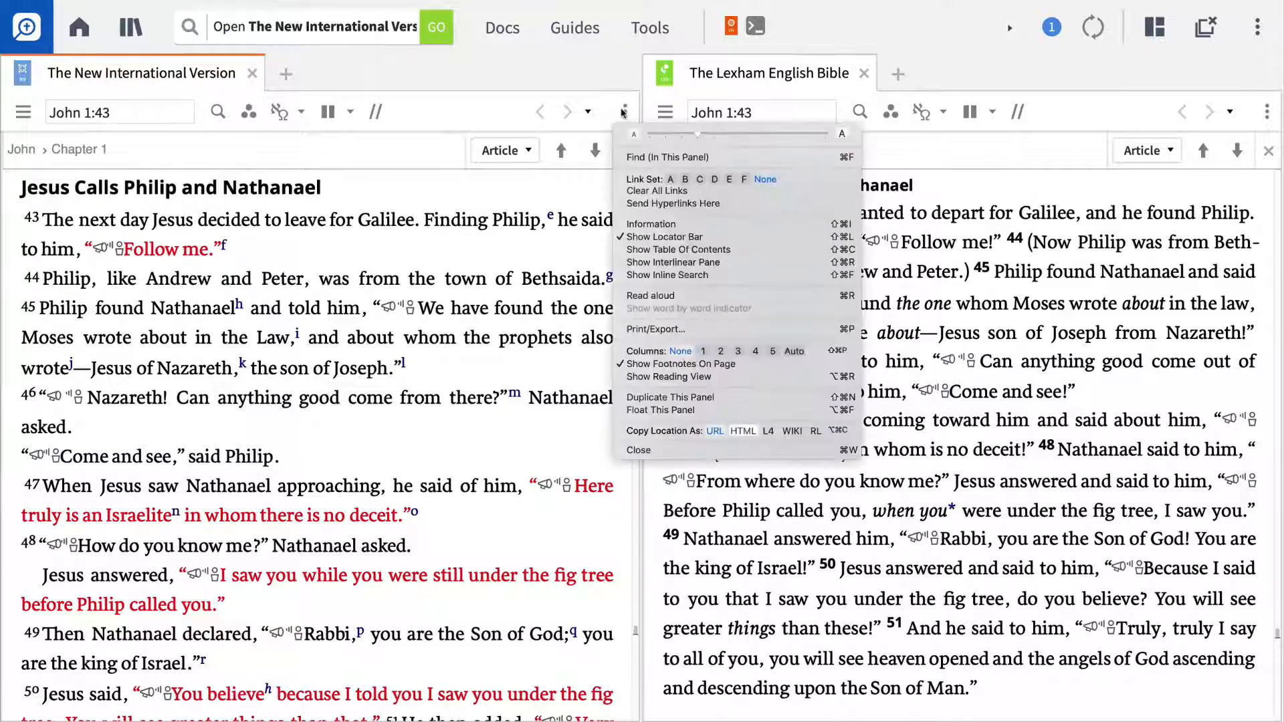
{"action": "left_click", "coordinate": [638, 449]}
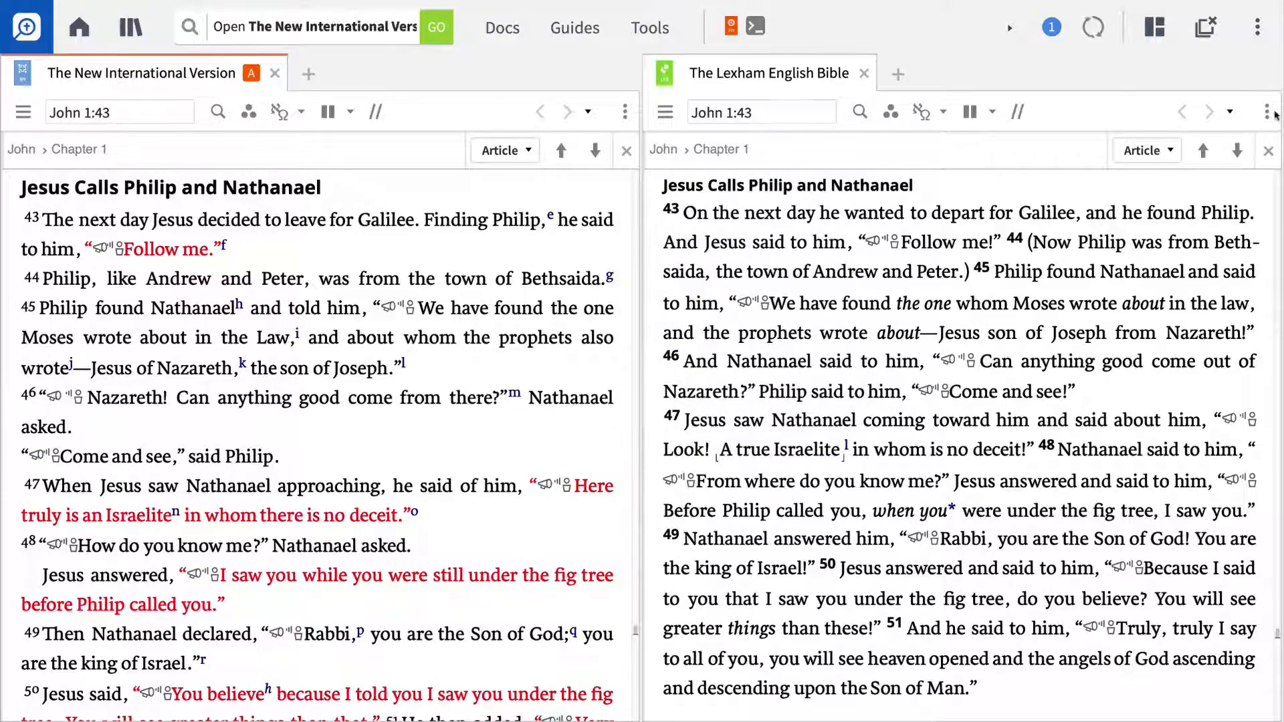
{"action": "left_click", "coordinate": [1268, 112]}
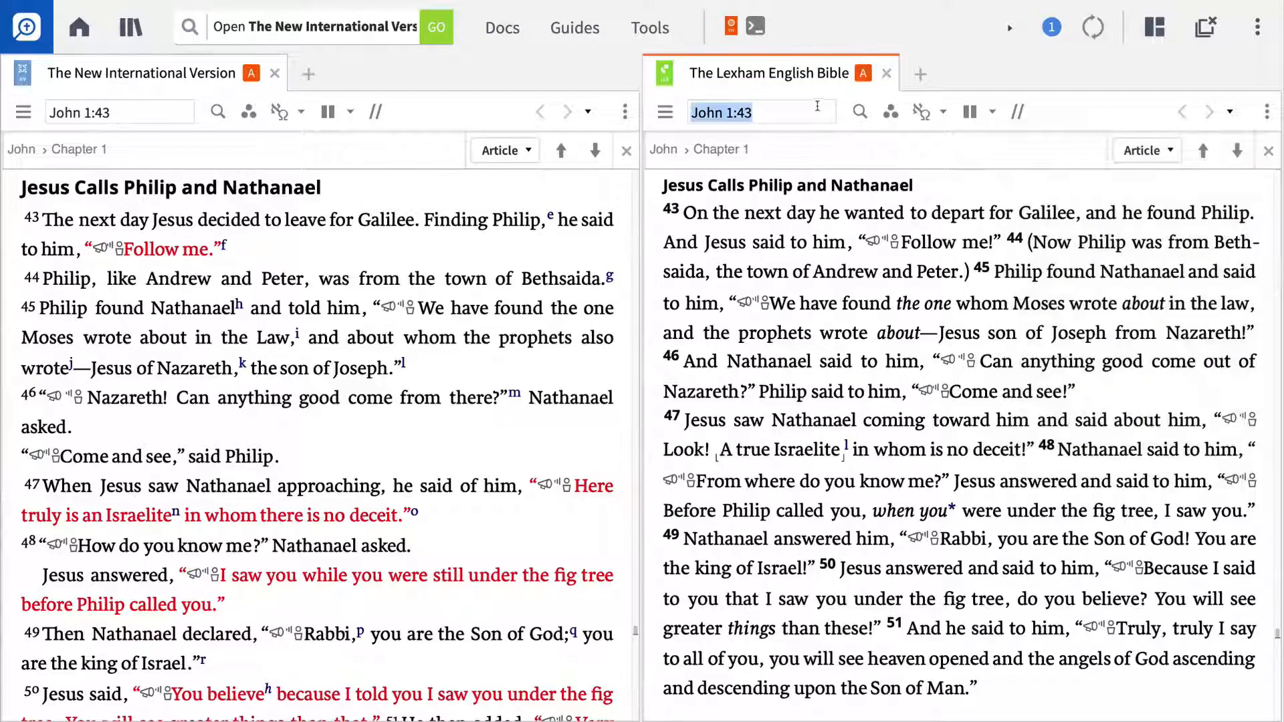
{"action": "type", "text": "John1"}
{"action": "left_click", "coordinate": [313, 27]}
{"action": "type", "text": "NIV"}
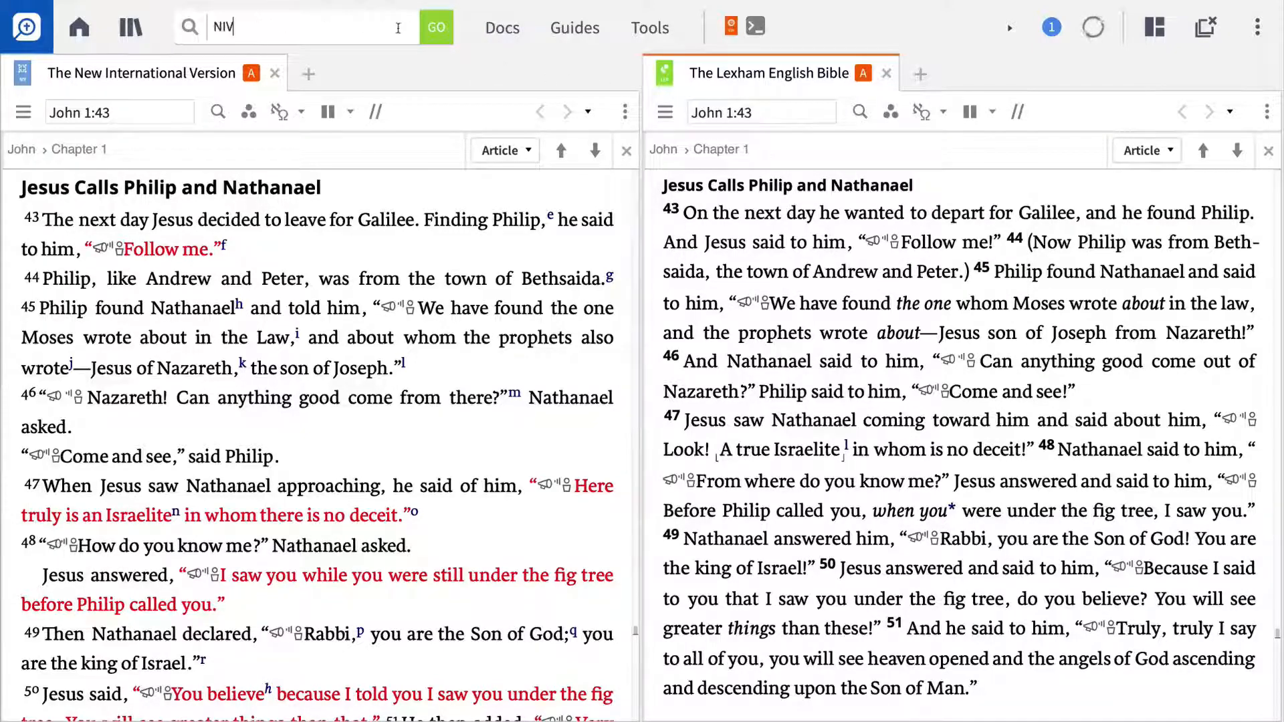
Step: Open the Nestle-Aland Greek New Testament, 28th Edition (NA28) and add it to link set A
{"action": "type", "text": "NA 28"}
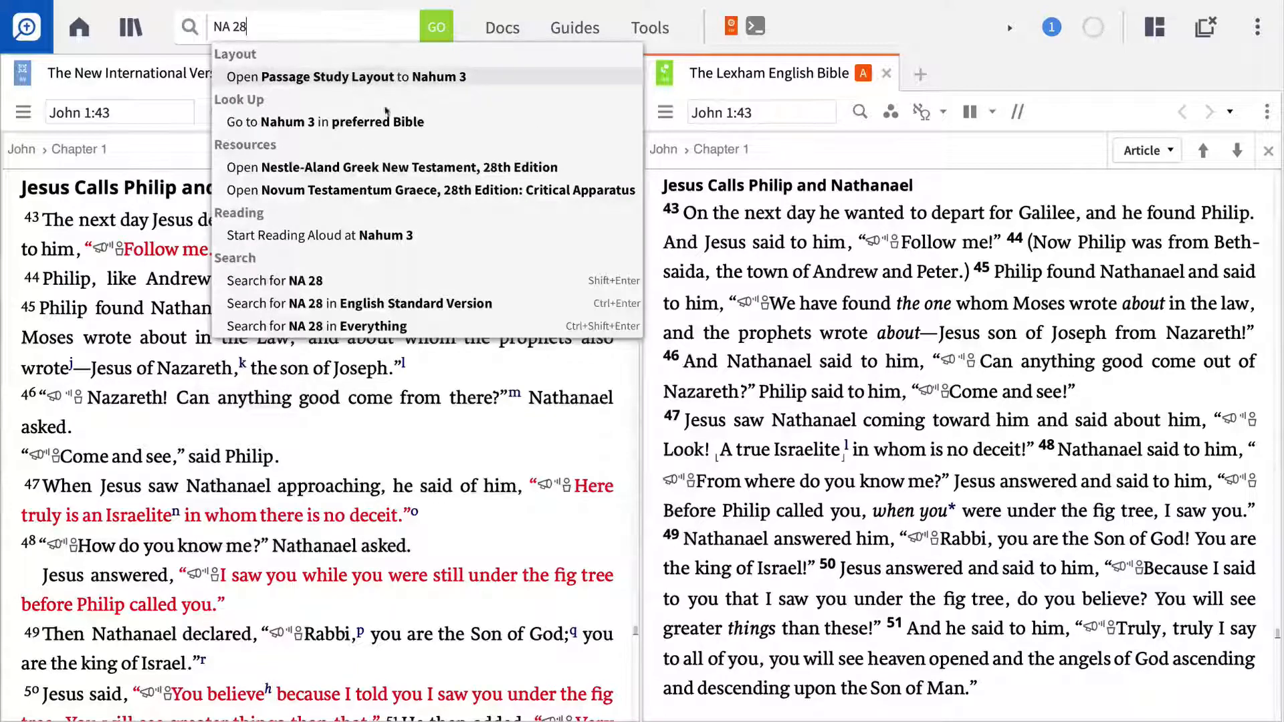
{"action": "mouse_move", "coordinate": [380, 169]}
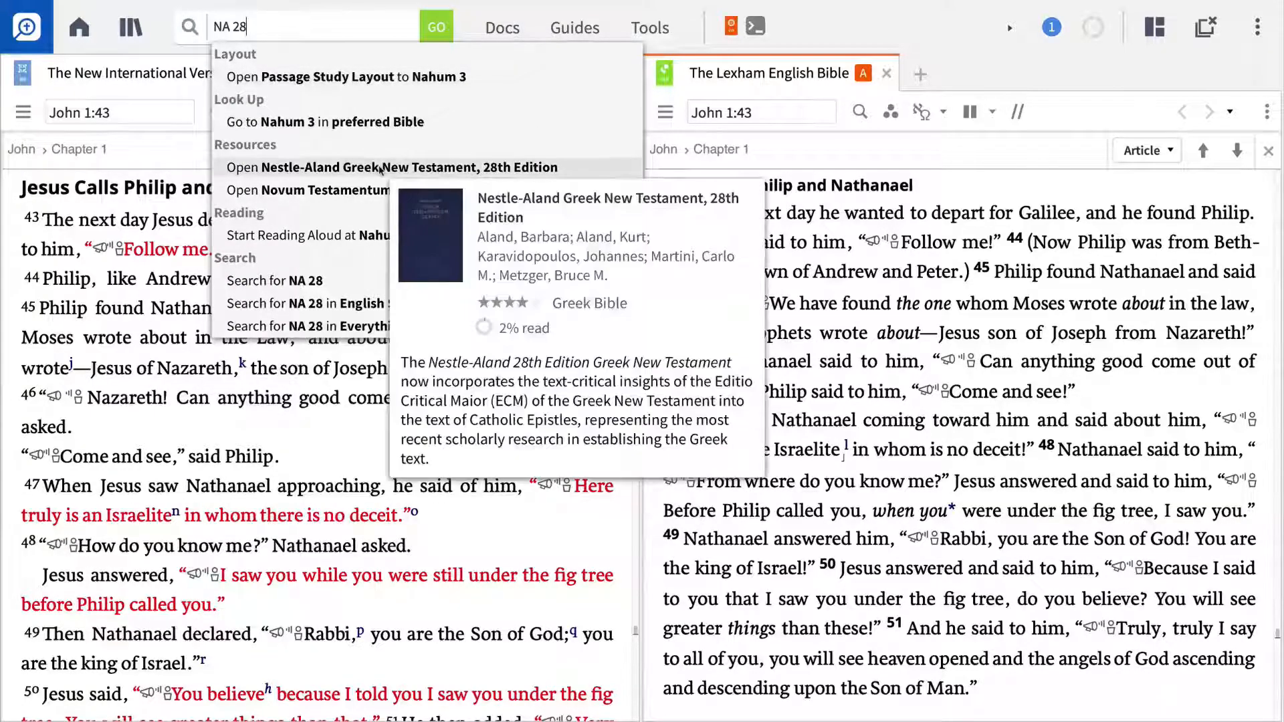
{"action": "left_click", "coordinate": [385, 167]}
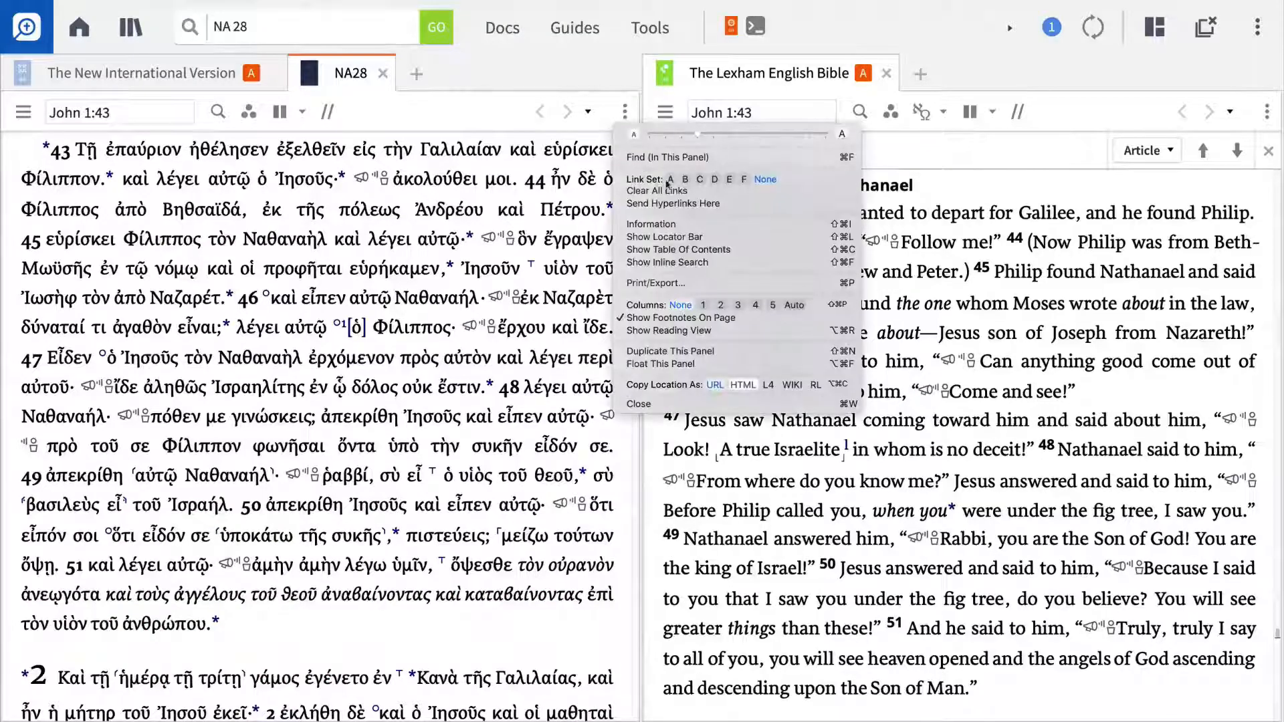
{"action": "left_click", "coordinate": [639, 404]}
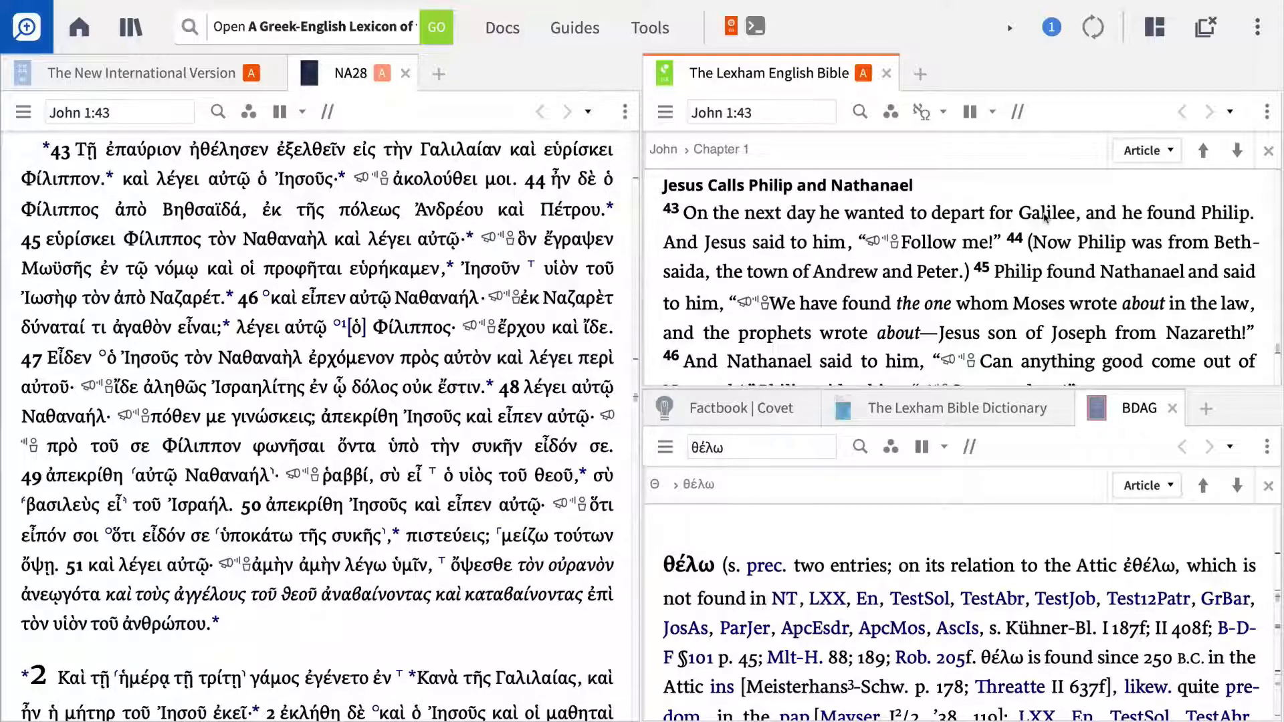
Step: Look up Galilee from the LEB text so the dictionary and BDAG show their Galilee / Γαλιλαία entries
{"action": "left_click", "coordinate": [956, 408]}
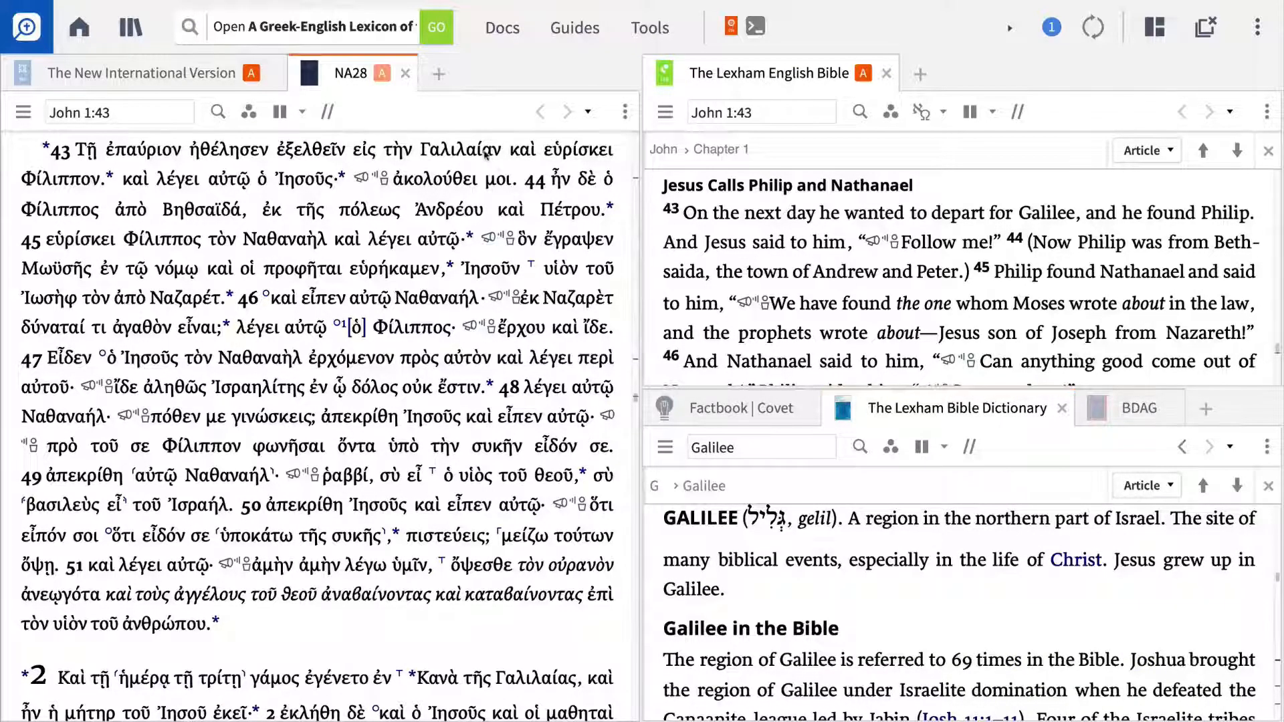
{"action": "left_click", "coordinate": [1140, 408]}
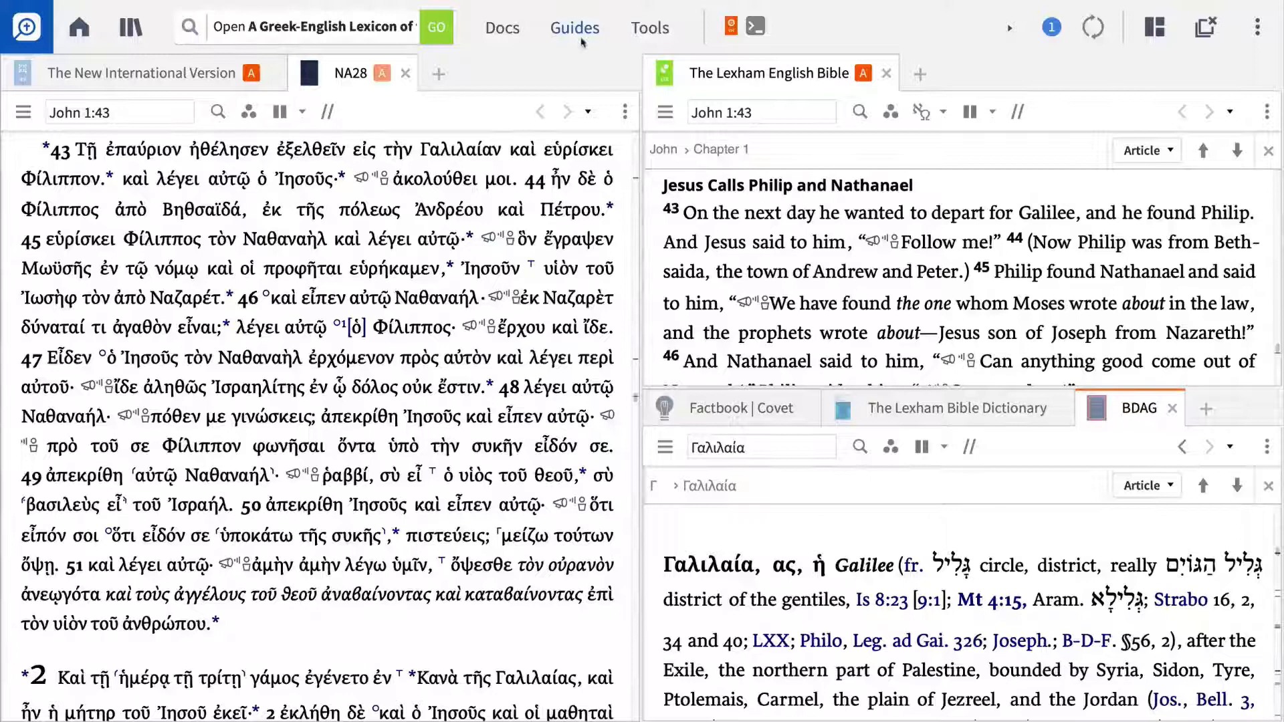
{"action": "left_click", "coordinate": [574, 26]}
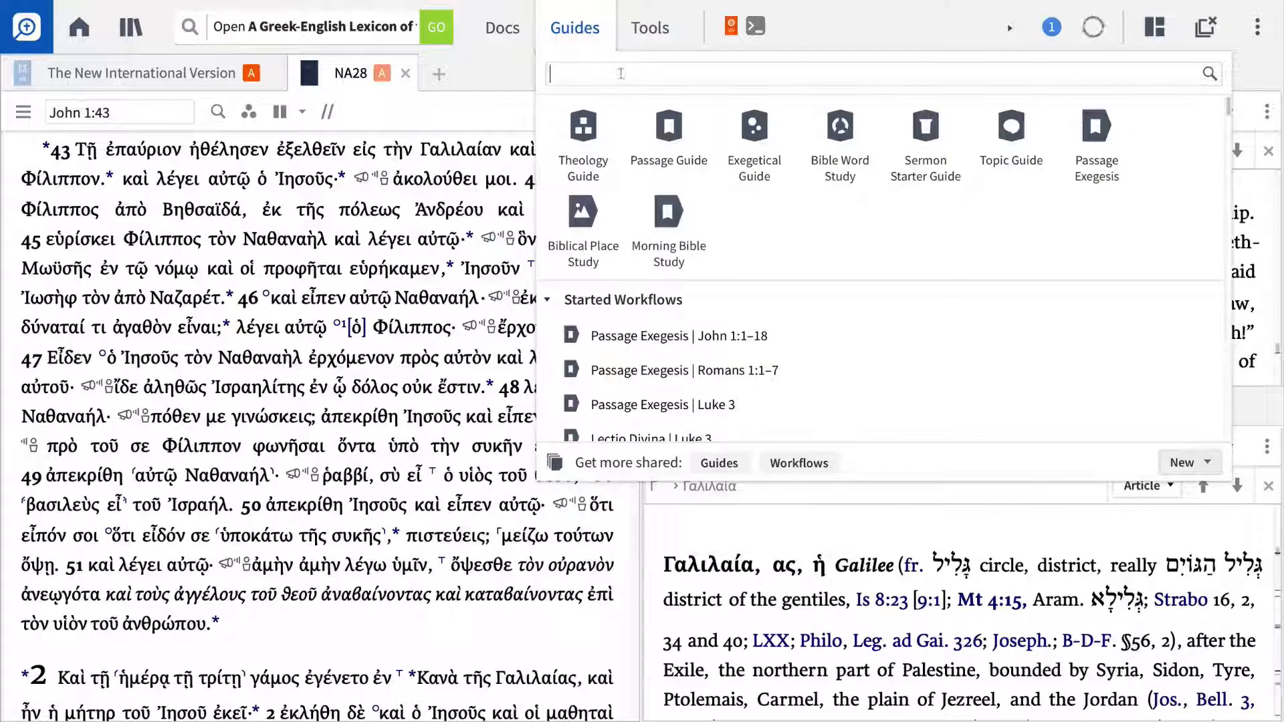
Step: Start a Bible Word Study on λόγος in a new lower-left panel beneath NA28
{"action": "left_click", "coordinate": [840, 127]}
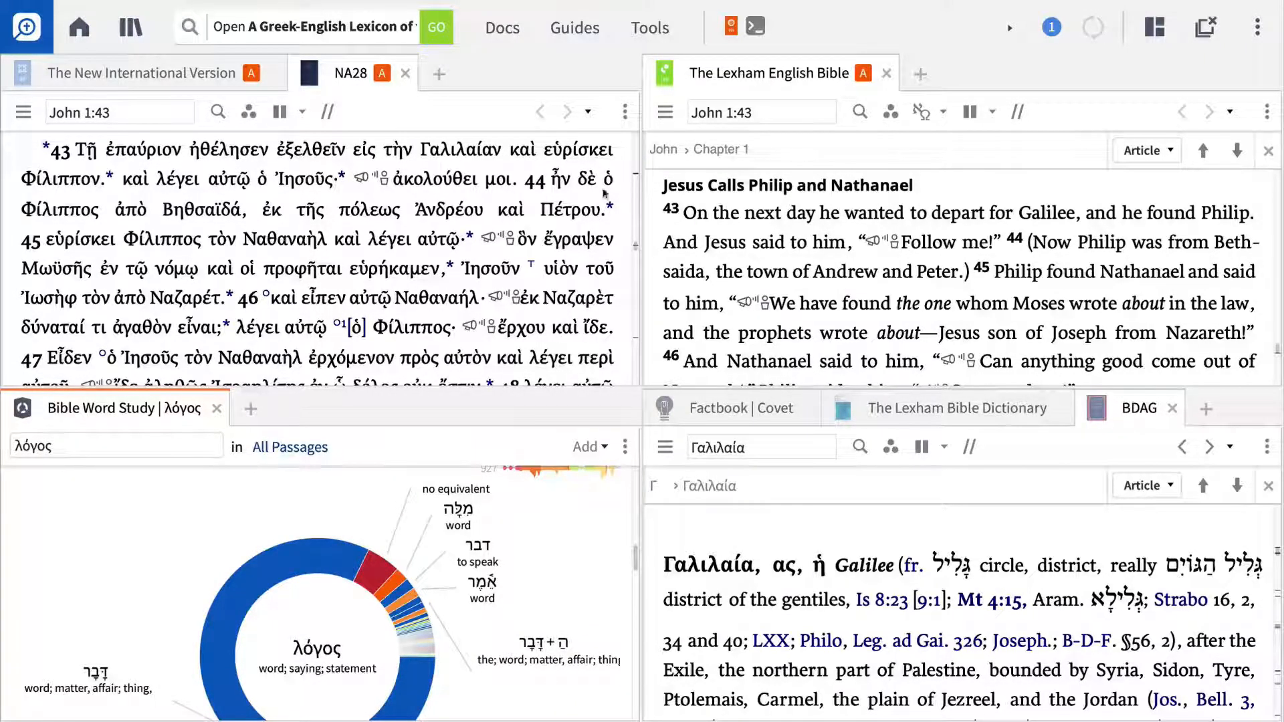
Step: Add a Passage Guide tab to the lower-left panel and update the dictionary to Andrew the Apostle
{"action": "left_click", "coordinate": [575, 27]}
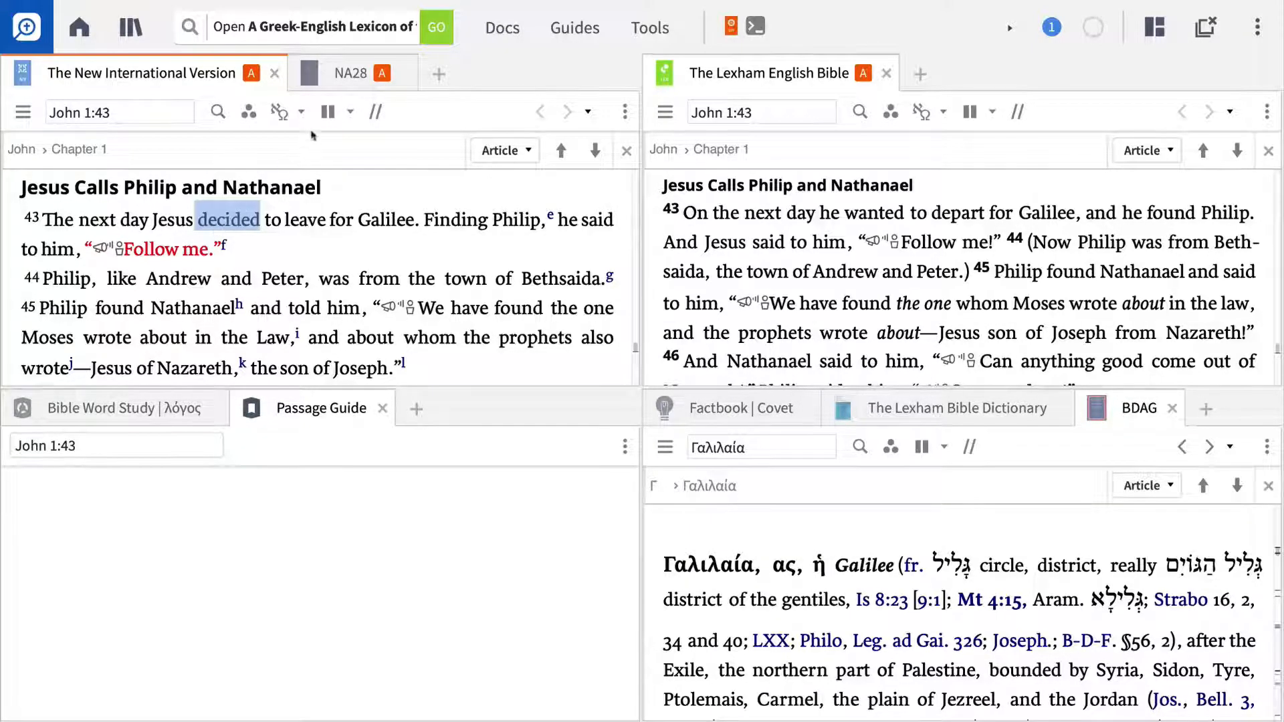
{"action": "left_click", "coordinate": [350, 74]}
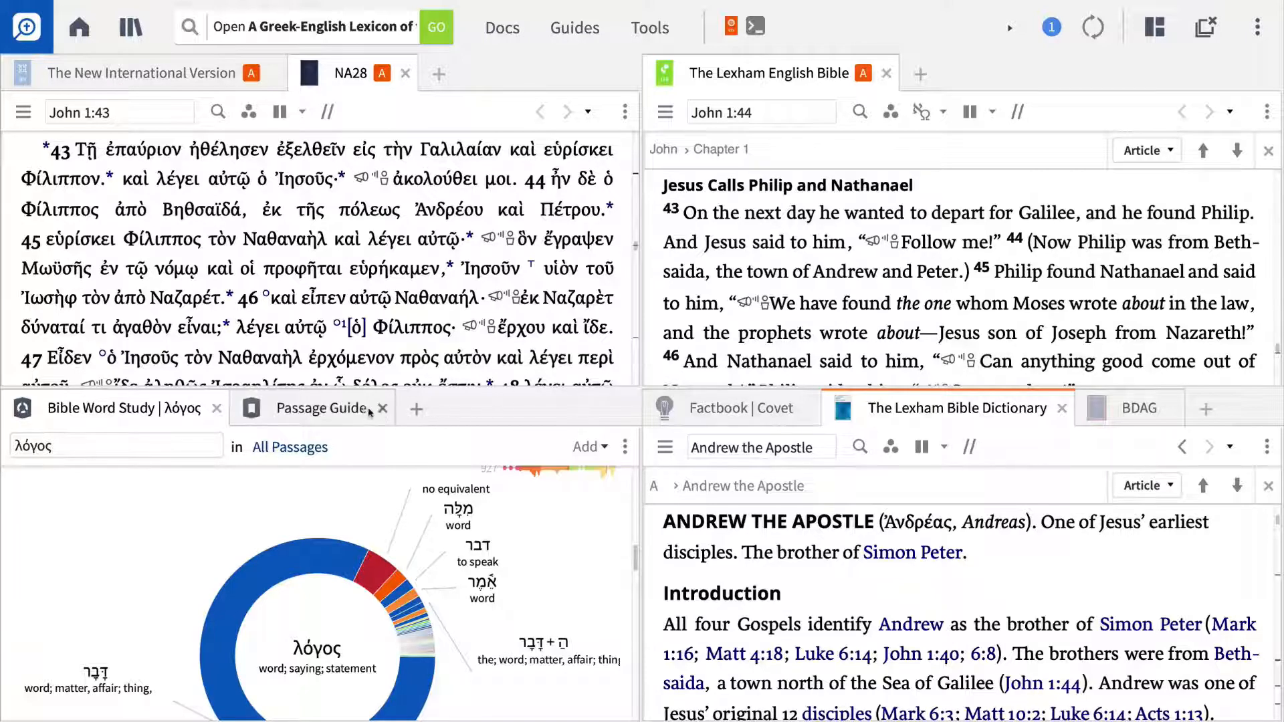
Step: Run the Passage Guide for John 1:43 and expand its list of commentaries
{"action": "left_click", "coordinate": [321, 408]}
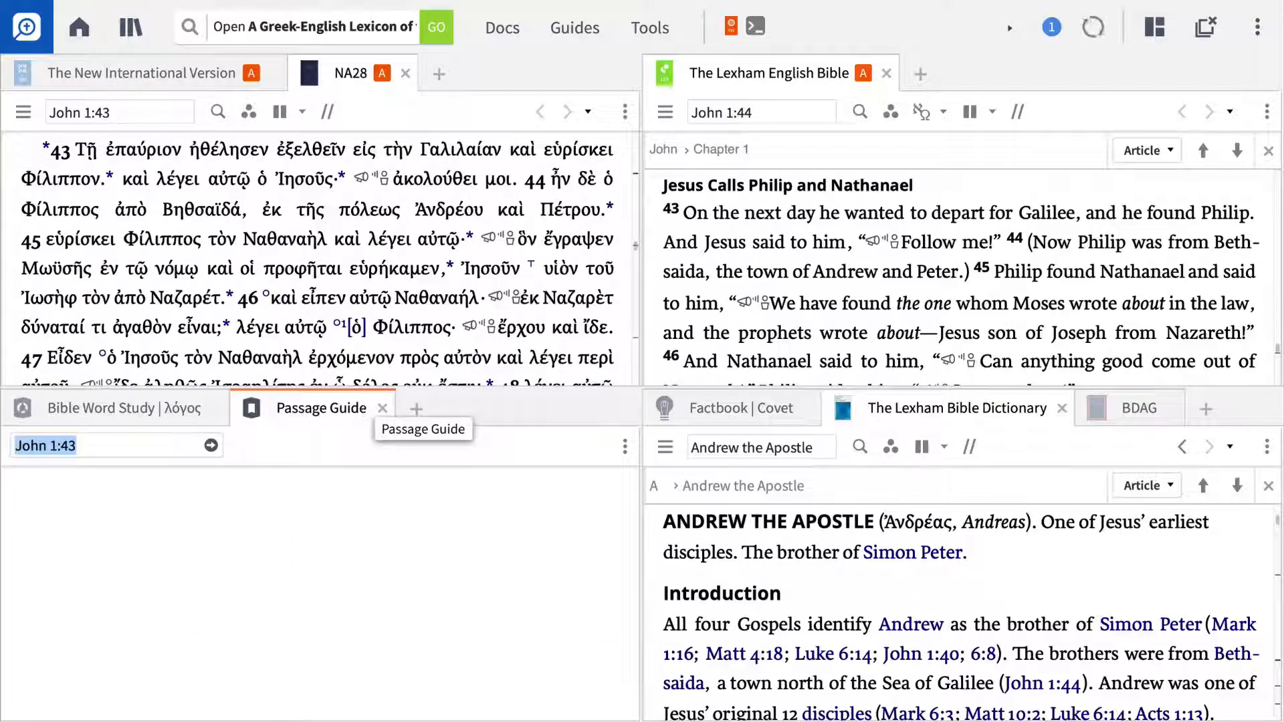
{"action": "left_click", "coordinate": [207, 445]}
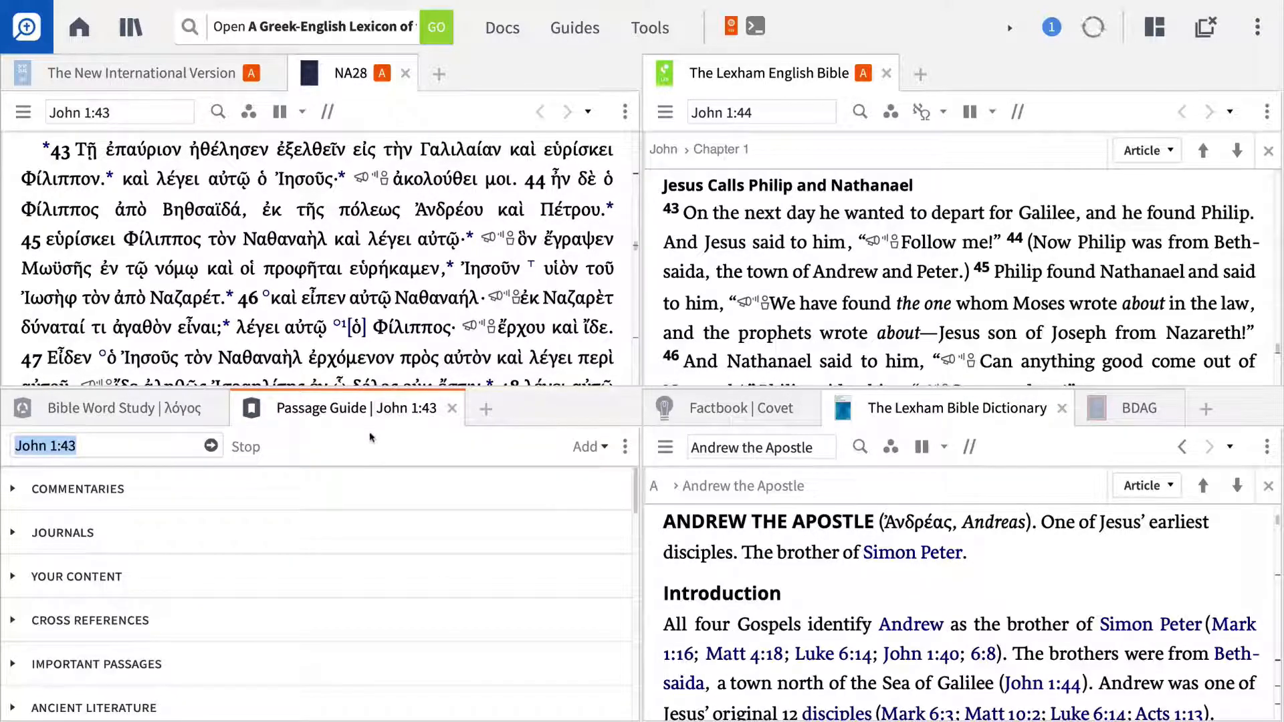
{"action": "left_click", "coordinate": [77, 490]}
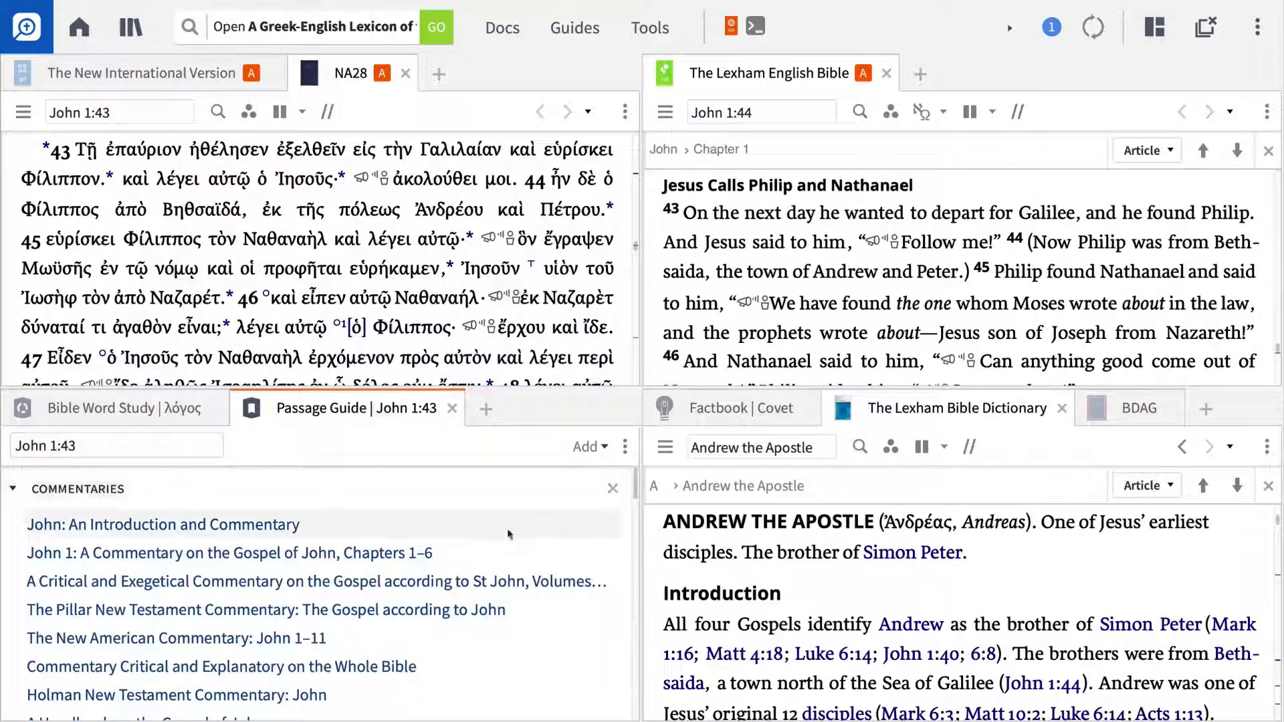
Step: Scroll to Sermons and expand Charles Spurgeon's two sermons on the passage
{"action": "scroll", "scroll_direction": "down", "scroll_amount": 3}
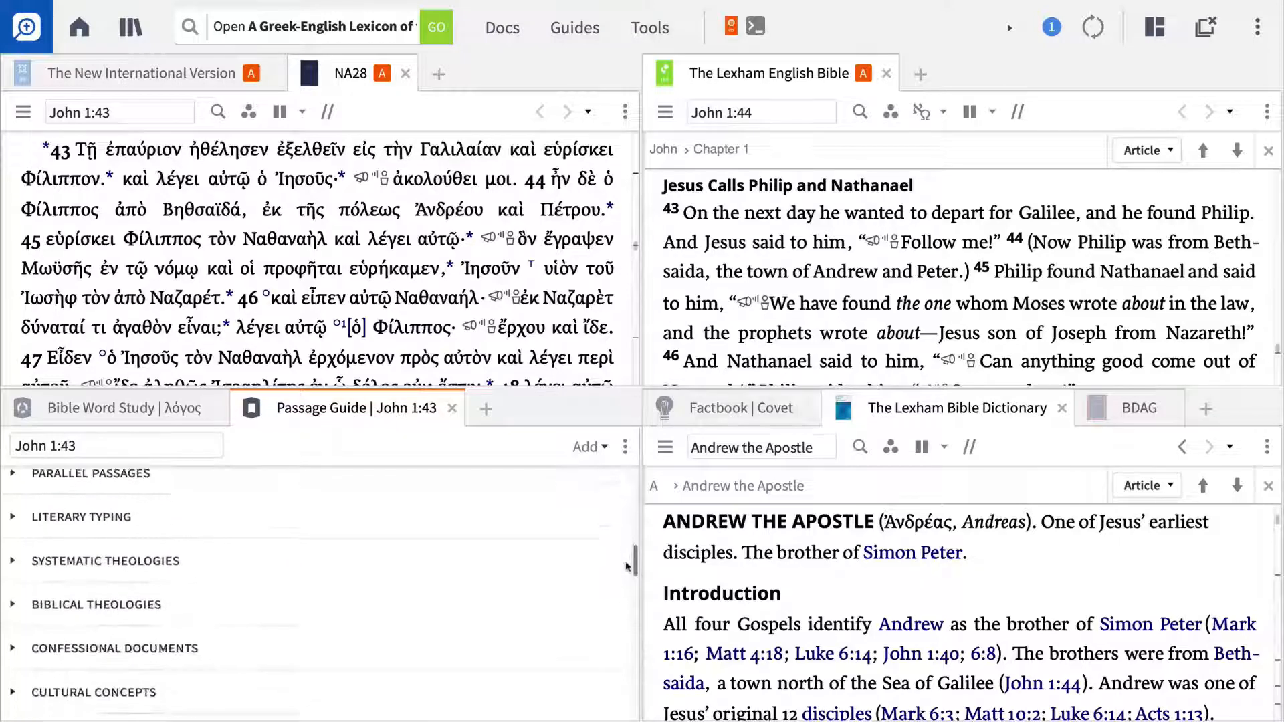
{"action": "scroll", "scroll_direction": "down", "scroll_amount": 3}
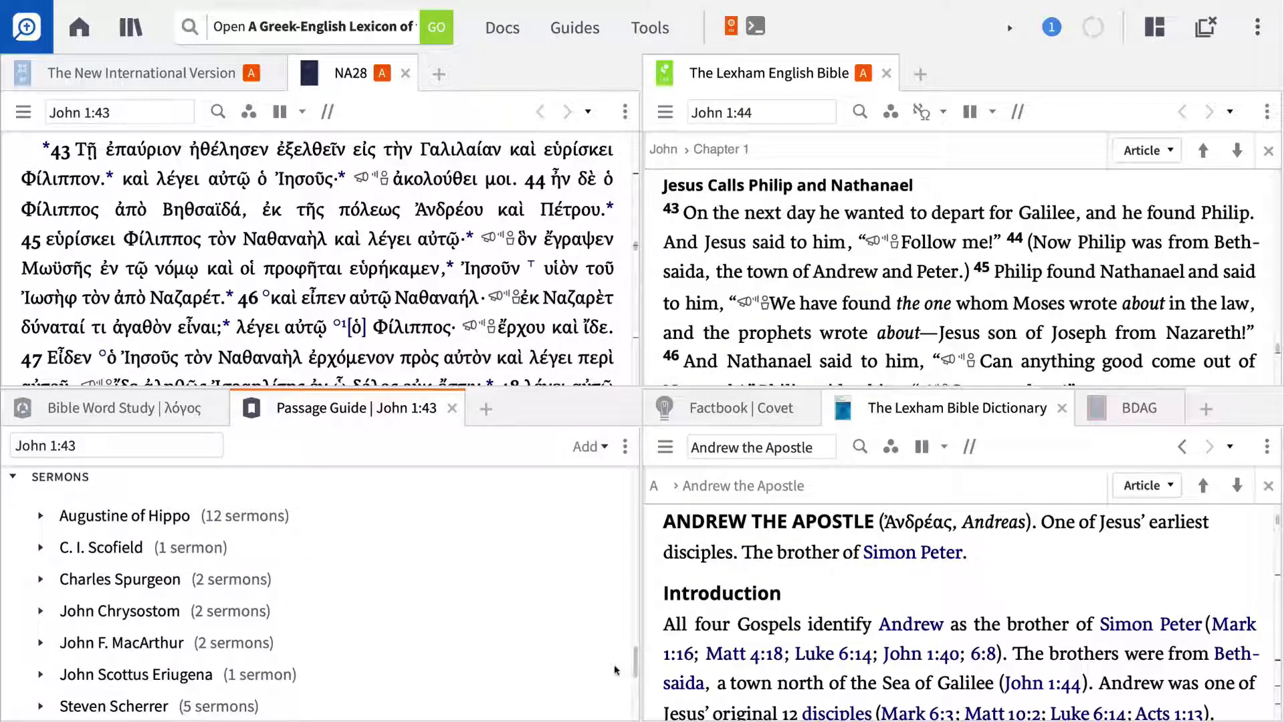
{"action": "mouse_move", "coordinate": [51, 573]}
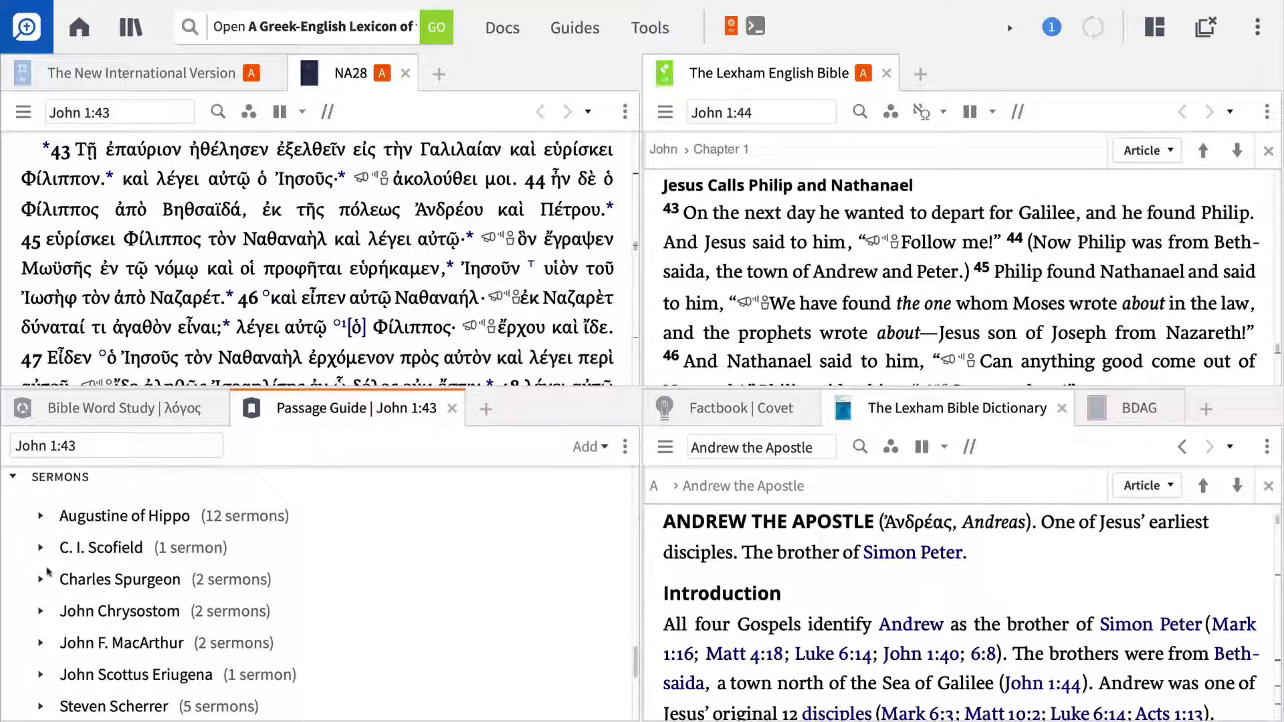
{"action": "left_click", "coordinate": [40, 579]}
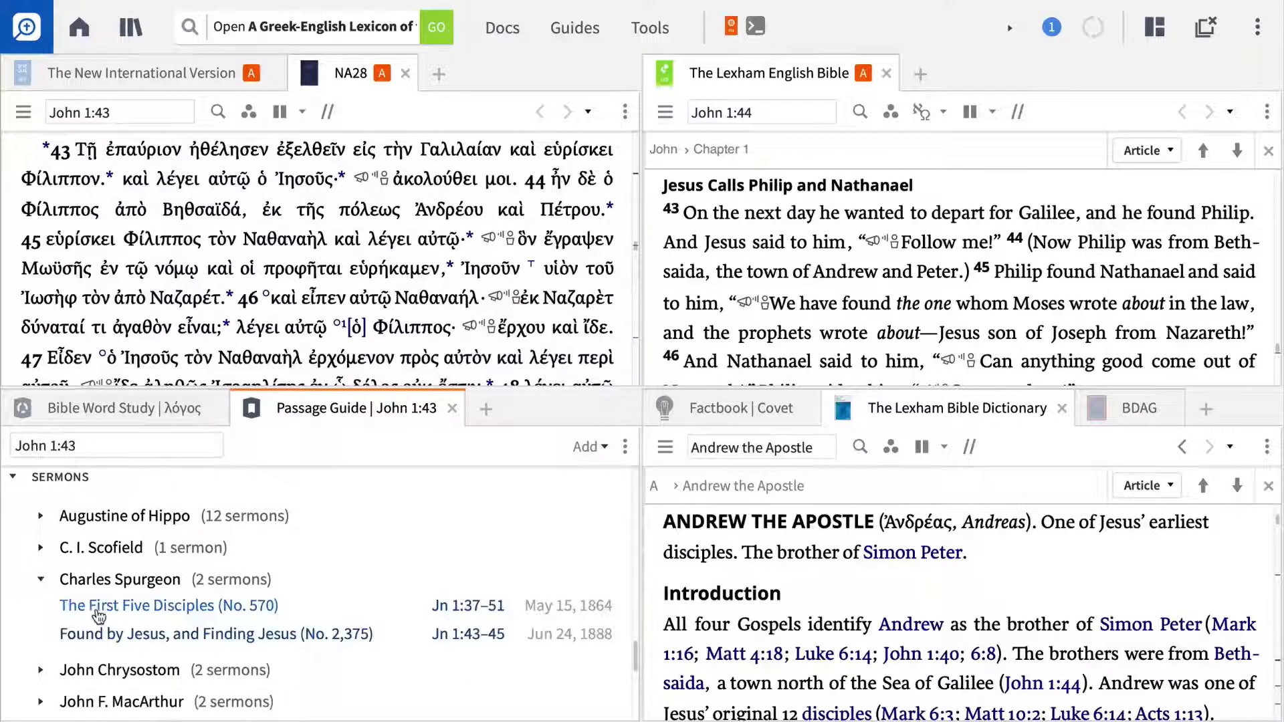
{"action": "mouse_move", "coordinate": [99, 609]}
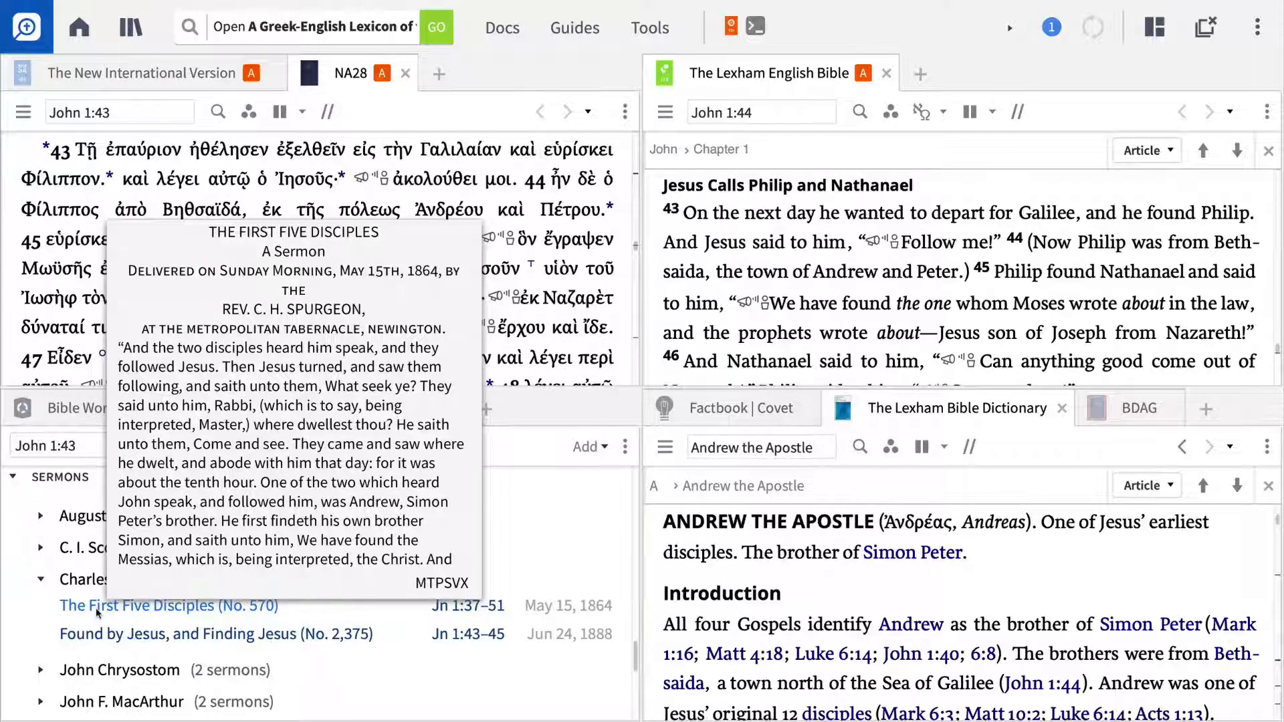
Step: Open the Layouts panel and begin naming the current four-panel arrangement to save it
{"action": "left_click", "coordinate": [1152, 26]}
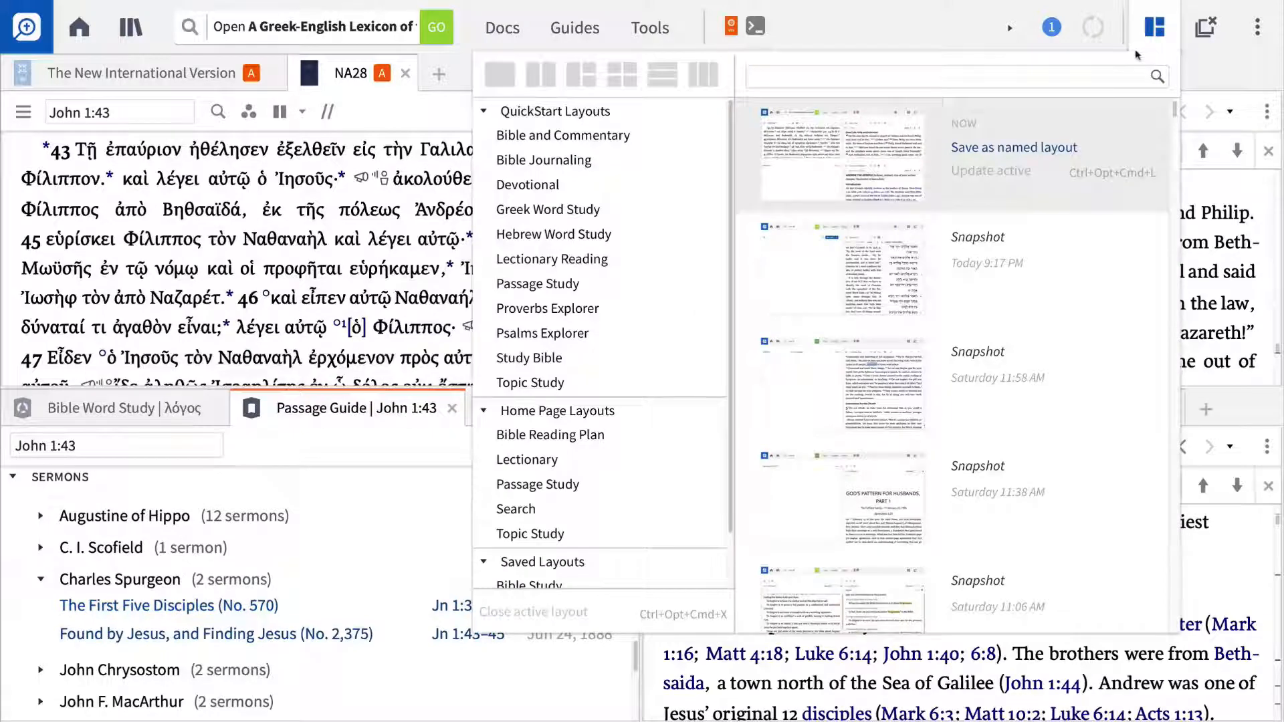
{"action": "mouse_move", "coordinate": [1061, 148]}
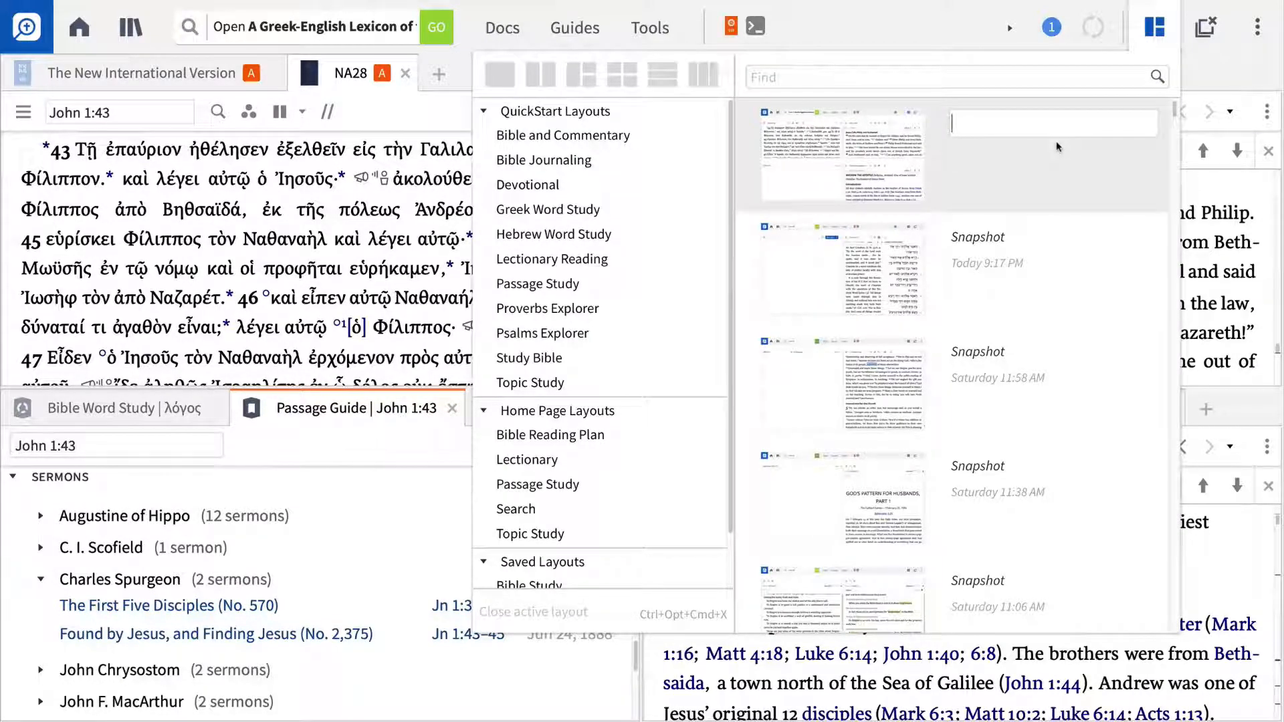
{"action": "type", "text": "N"}
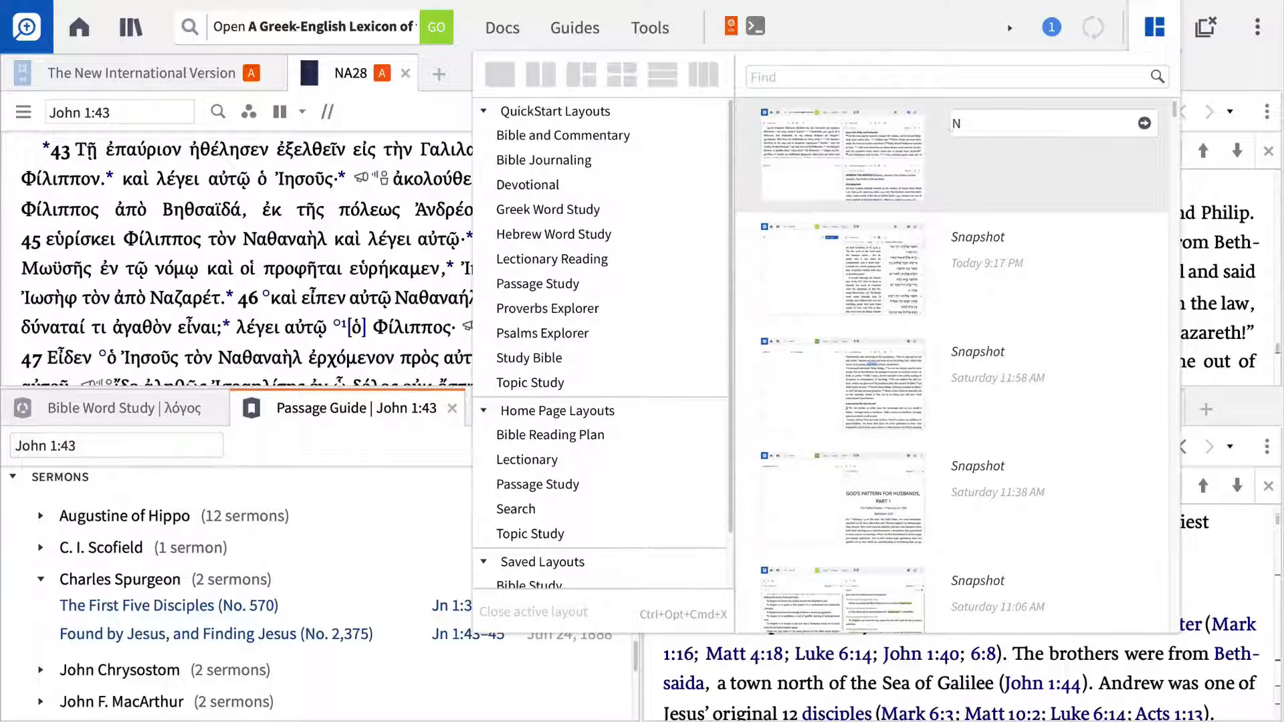